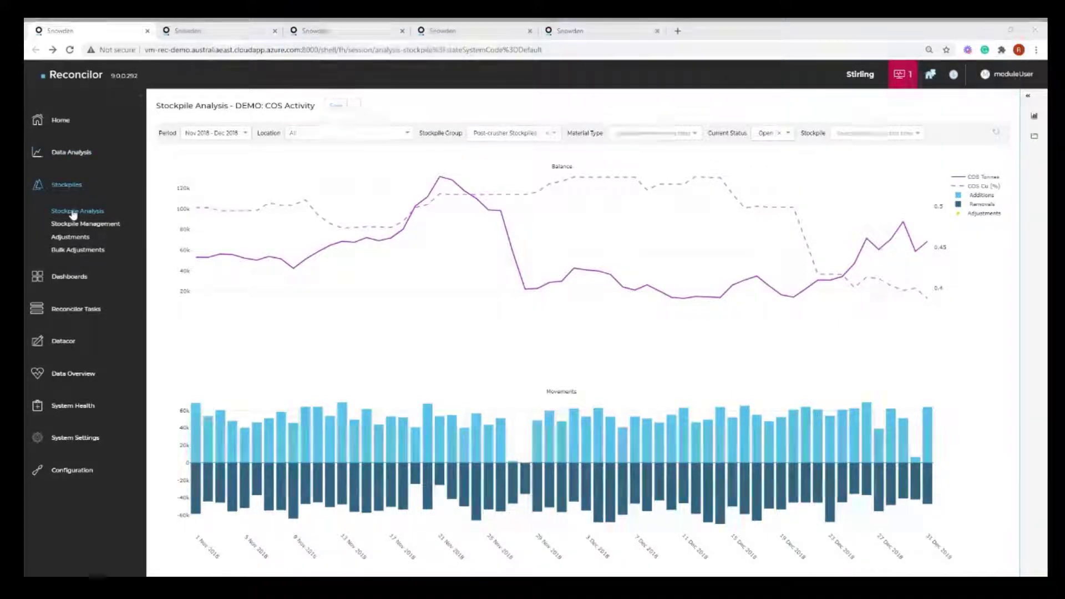
- Show the saved configurations list for the DEMO: COS Activity stockpile analysis
left_click(71, 152)
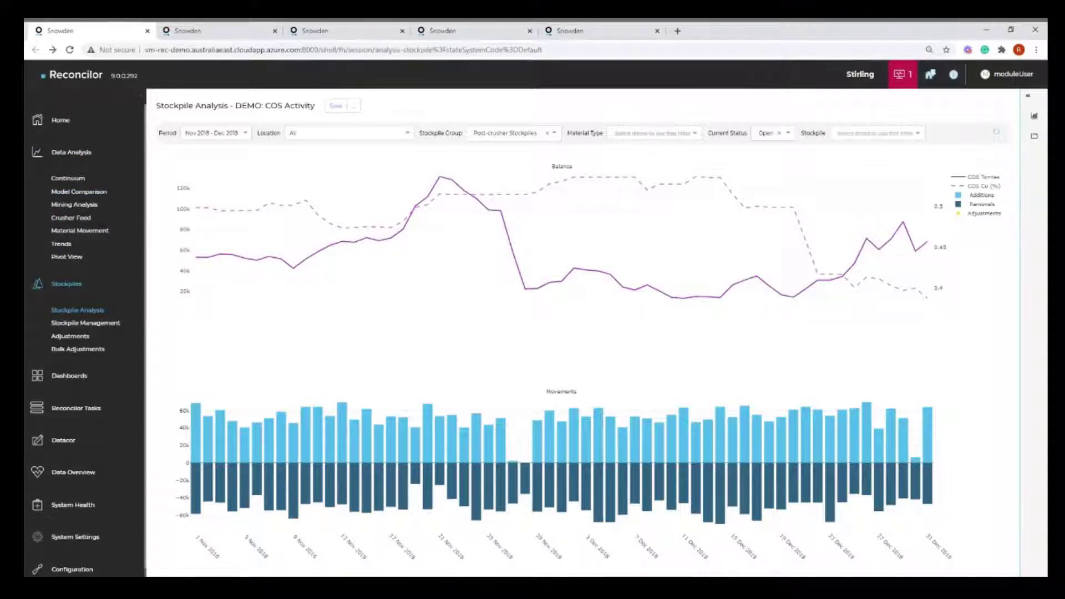
left_click(1033, 138)
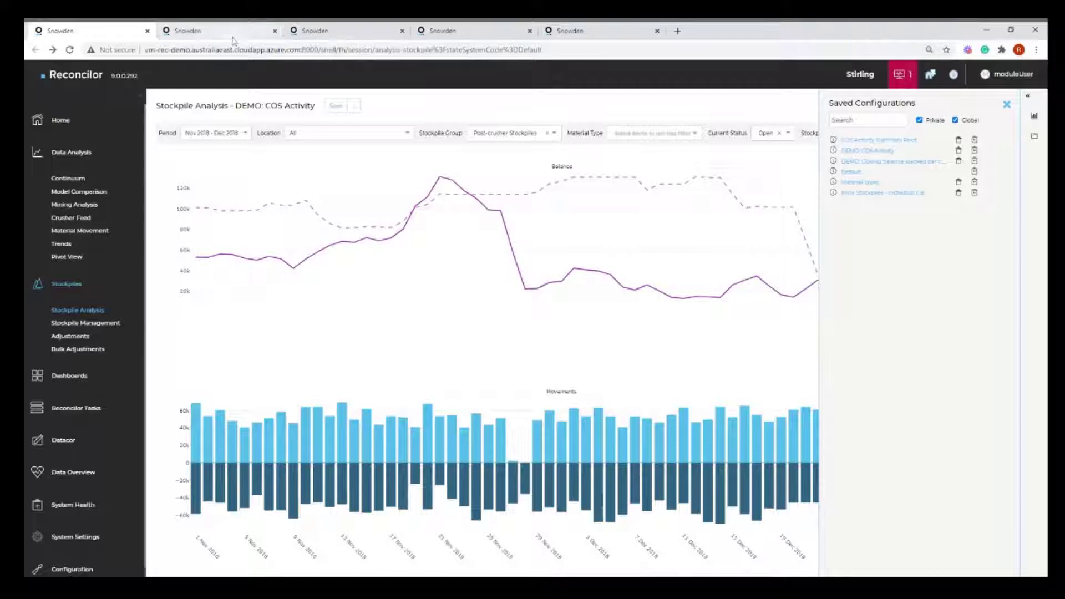
- Open the Trends screen showing the DEMO: Stockpiling weekly plan vs tonnes chart
left_click(1007, 105)
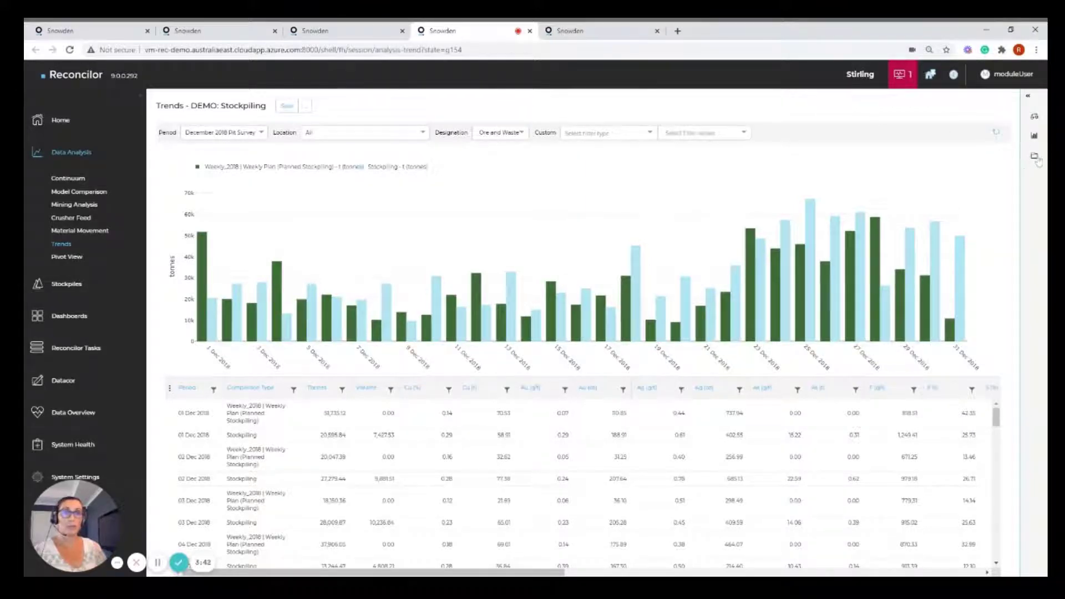
- Load the DEMO: Survey vs Haulage trend, then switch to the Demo: Analysis screens dashboard tab
left_click(1034, 156)
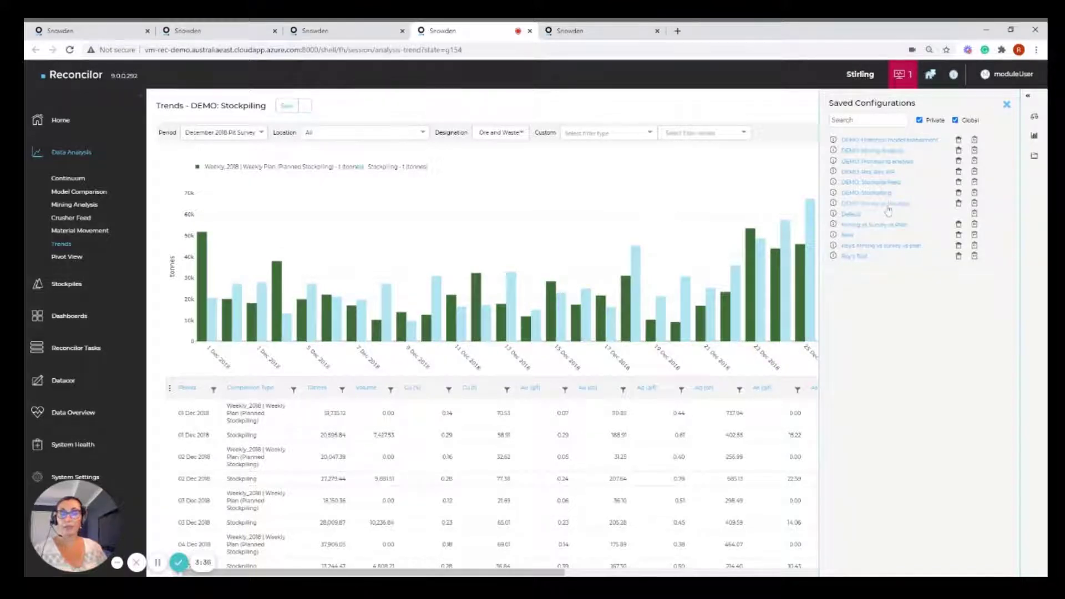
left_click(874, 203)
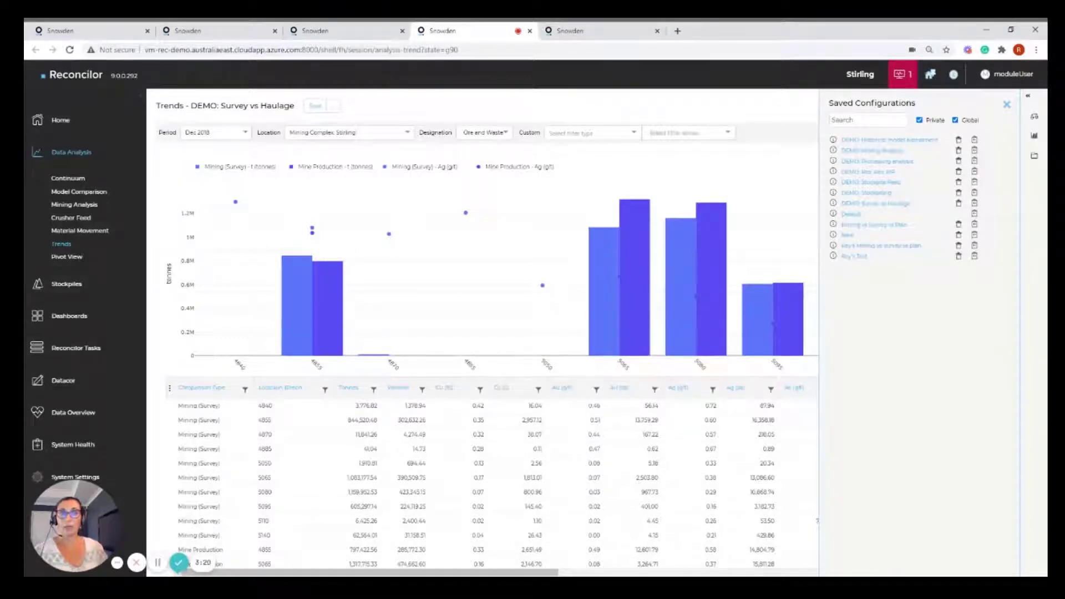
left_click(1007, 105)
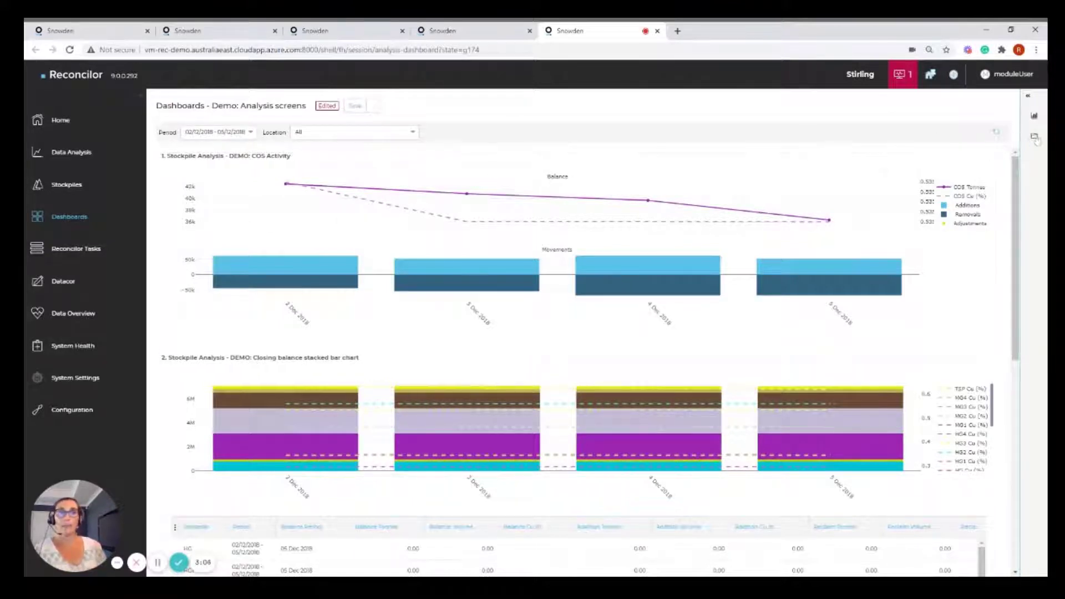
- Open the dashboard's Configure Display panel to choose a fourth Trend view configuration
left_click(1034, 137)
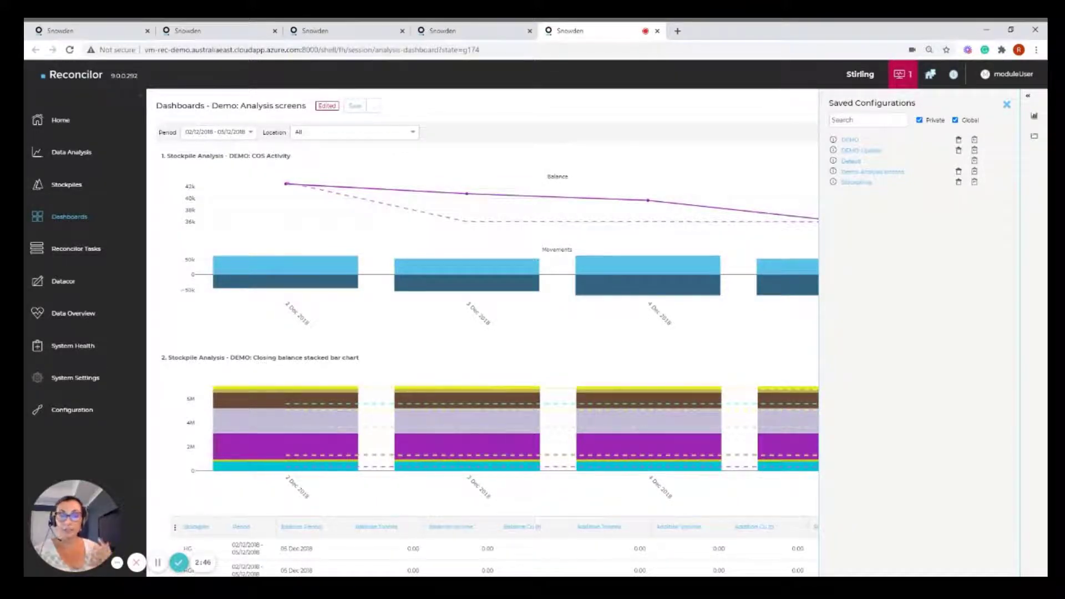
left_click(1033, 115)
type("tren")
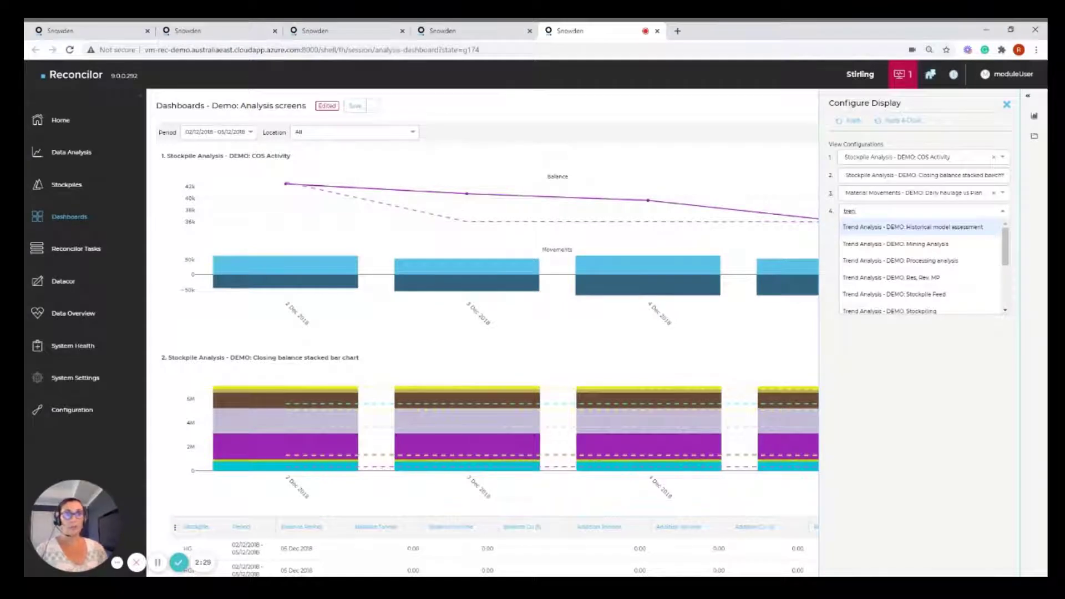
- Pick Trend Analysis - DEMO: Survey vs Haulage as the dashboard's fourth panel
scroll("down", 3)
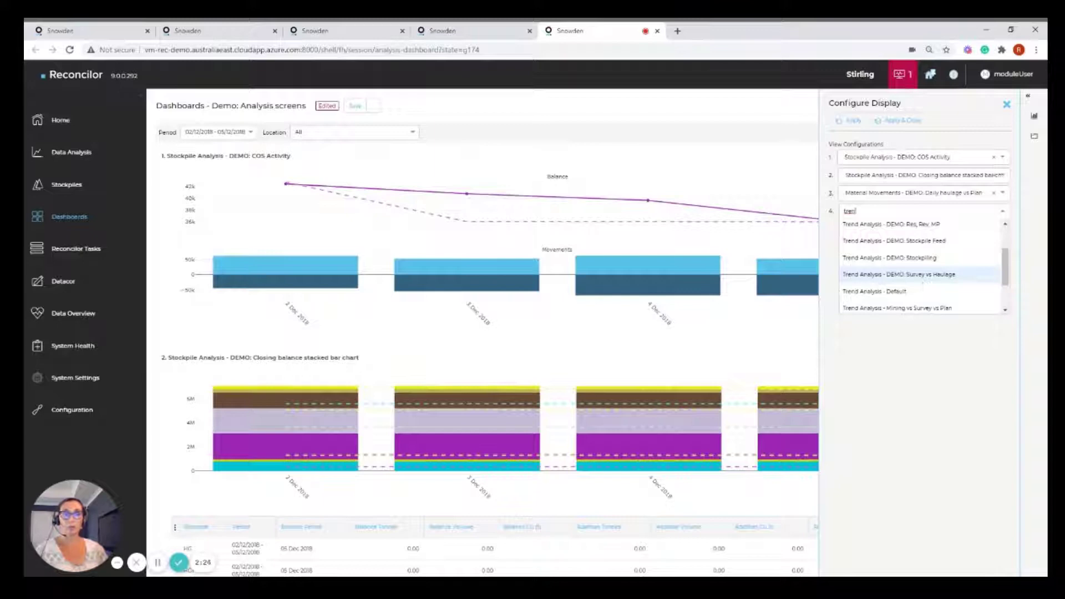
left_click(898, 274)
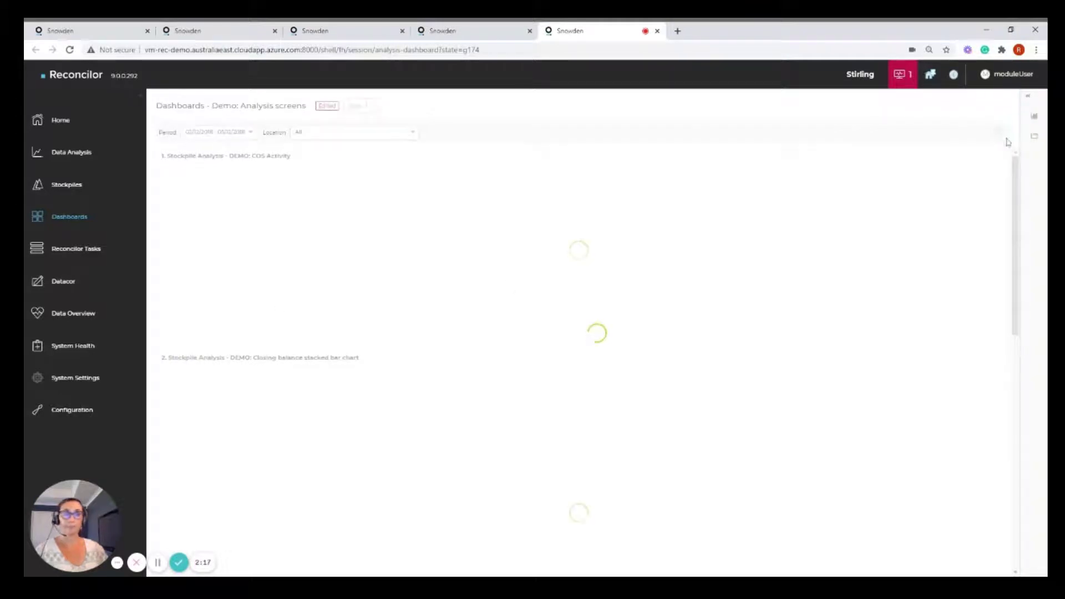
mouse_move(807, 281)
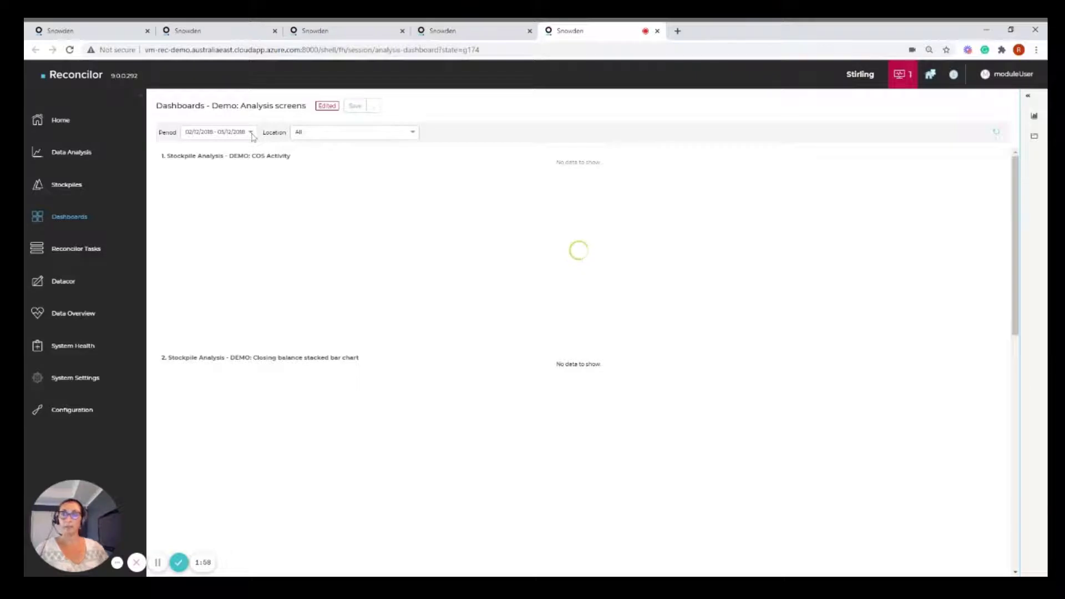
left_click(216, 132)
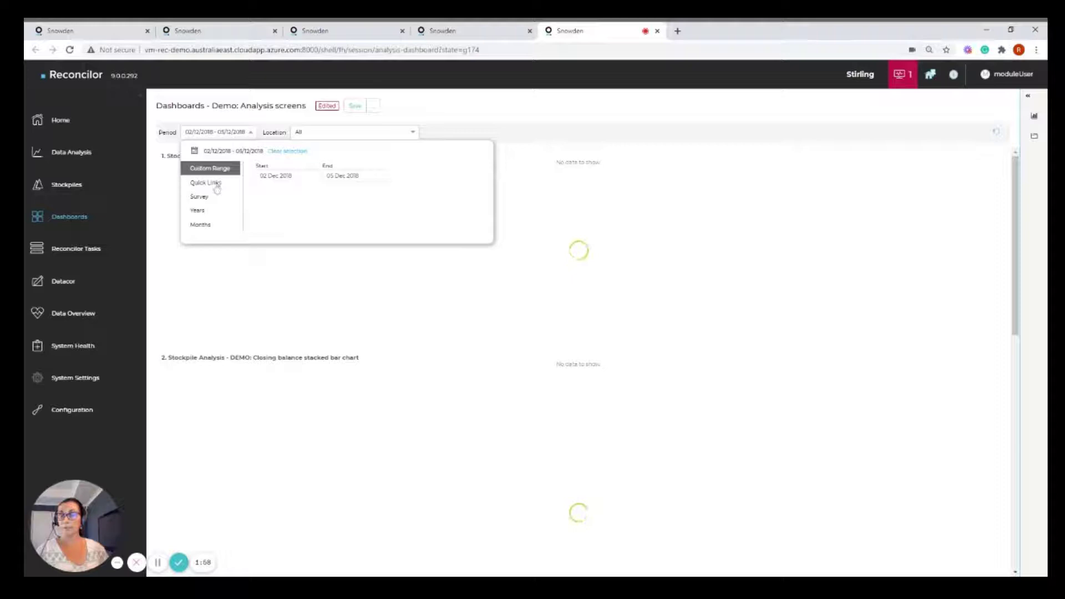
left_click(205, 183)
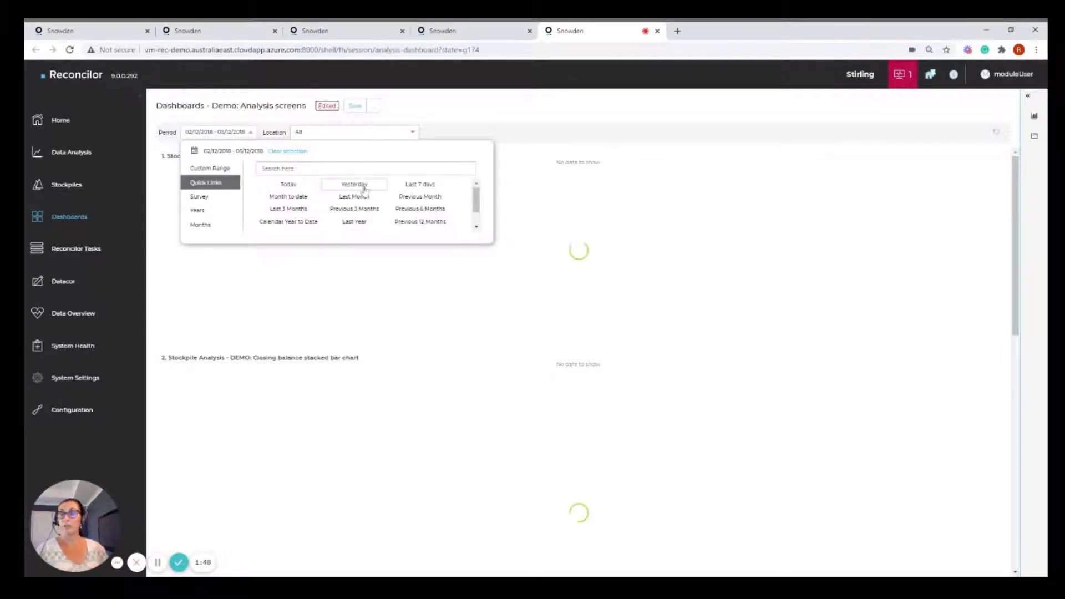
left_click(354, 184)
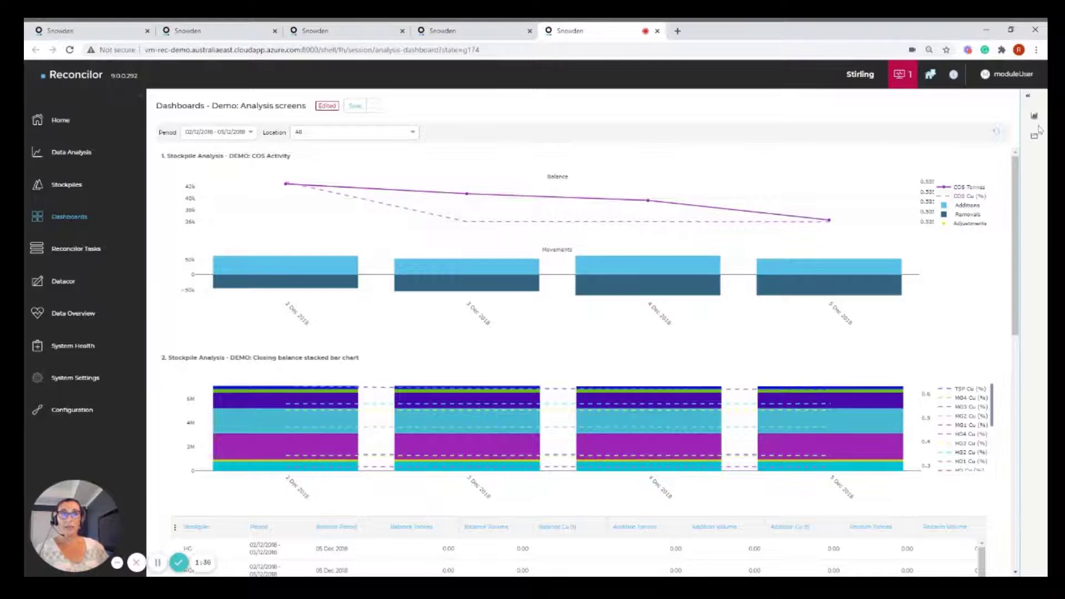
- Apply the four view configurations, ending with Trend Analysis - DEMO: Survey vs Haulage
left_click(1033, 135)
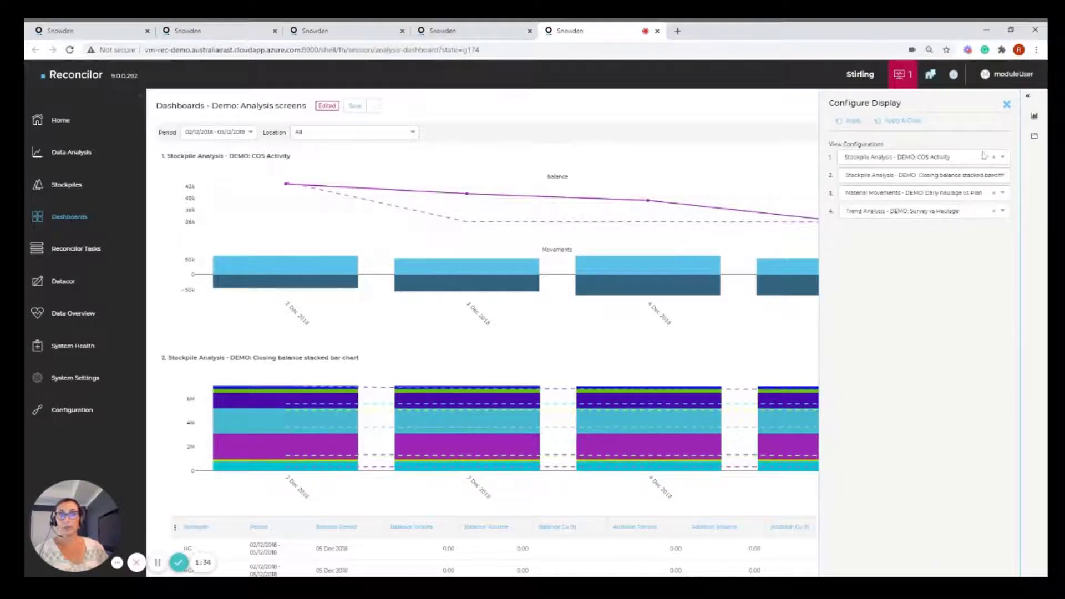
scroll("down", 3)
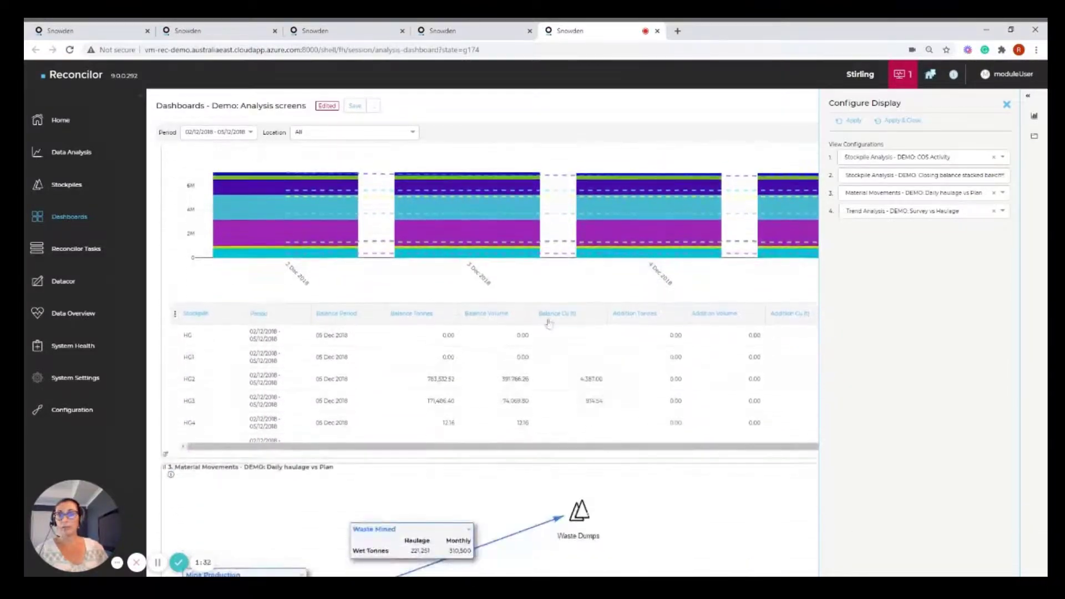
scroll("down", 3)
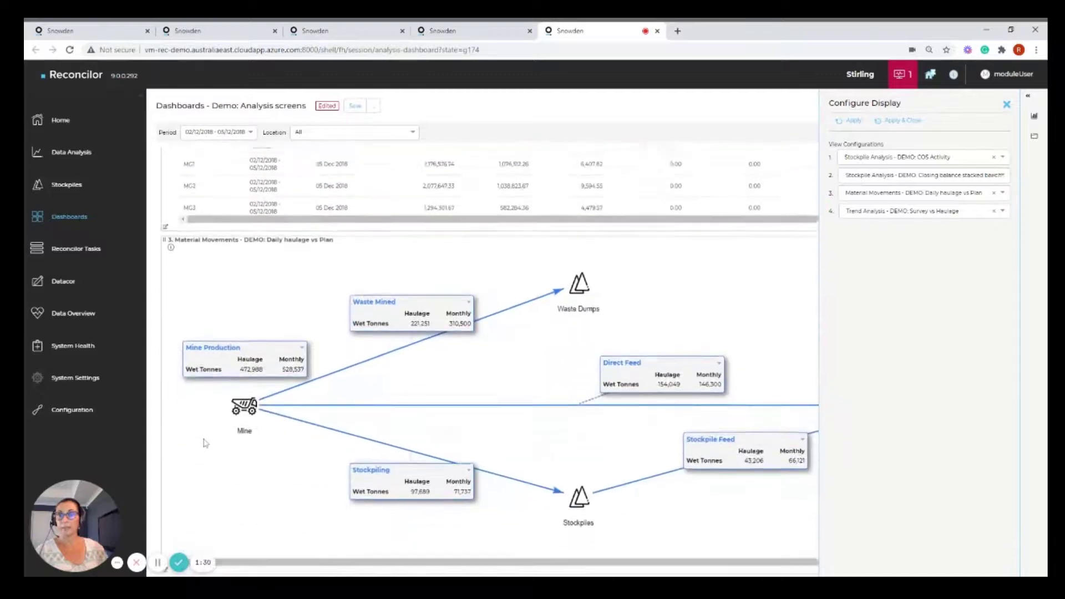
scroll("down", 3)
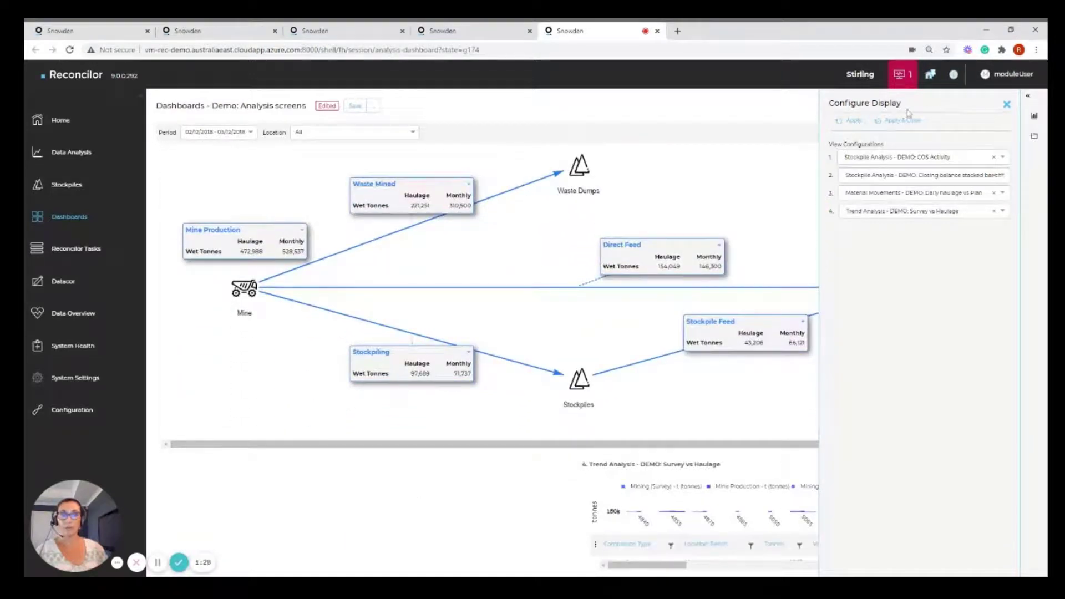
left_click(1006, 105)
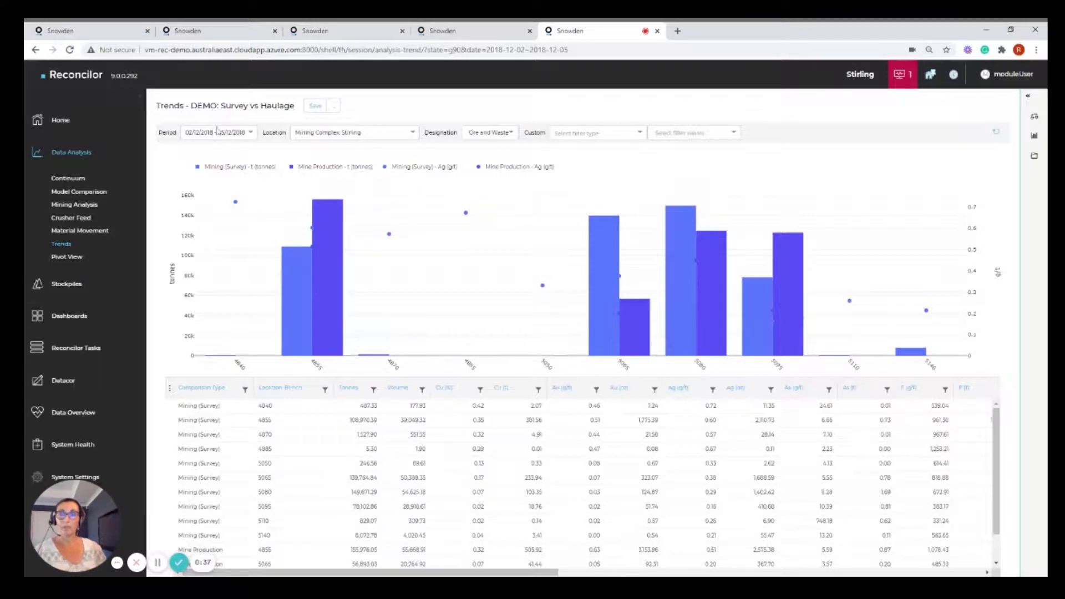
mouse_move(68, 316)
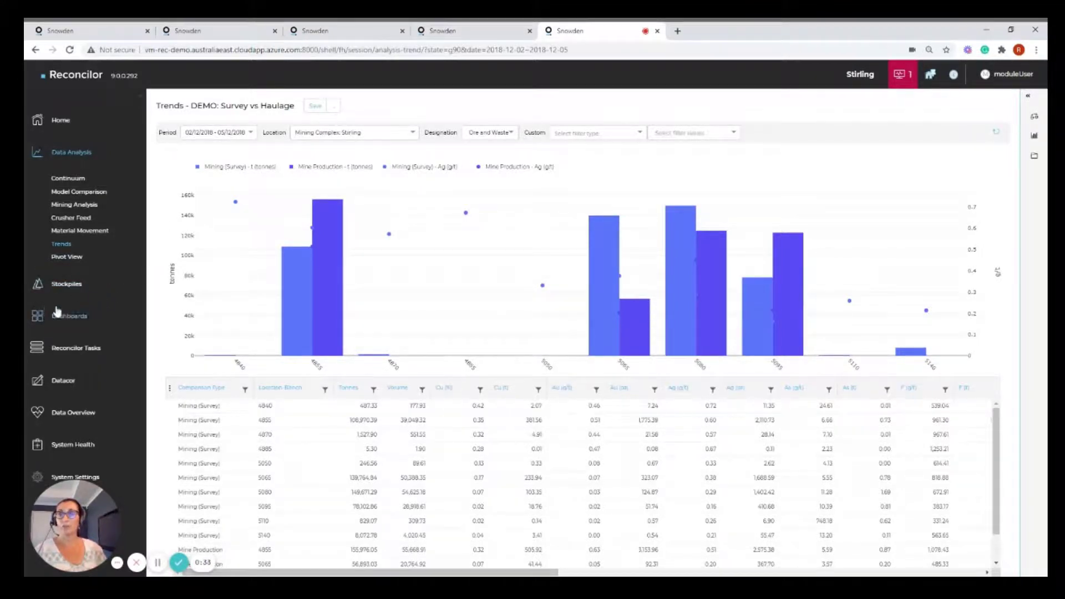
- Return via Dashboards to the Demo: Analysis screens dashboard with its COS Activity charts
left_click(69, 315)
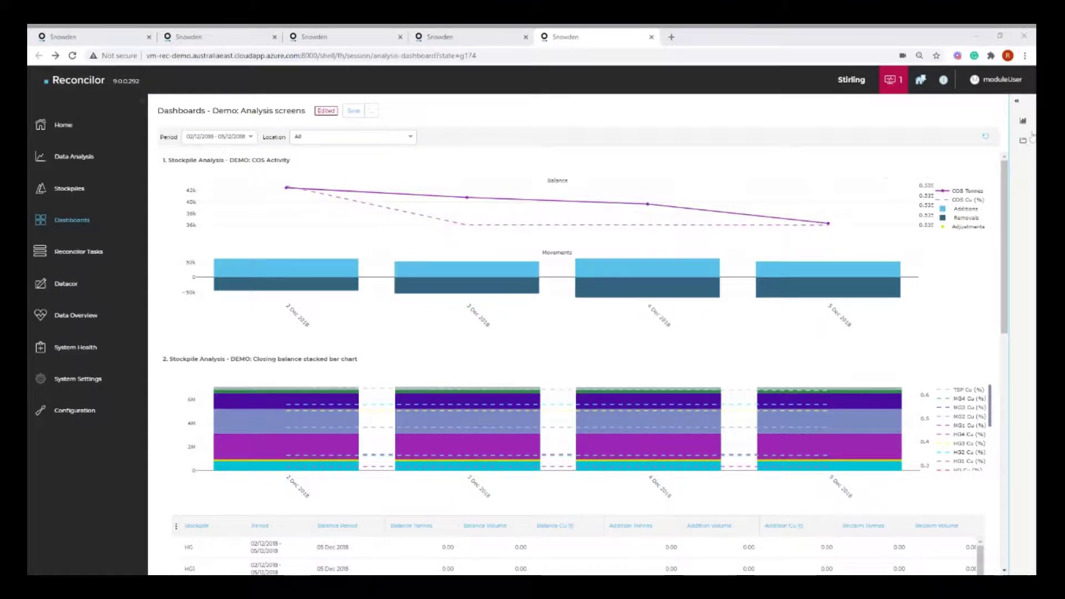
- Show the saved dashboard configurations: DEMO, DEMO Update, Default, Demo: Analysis screens, Stockpiling
left_click(1023, 141)
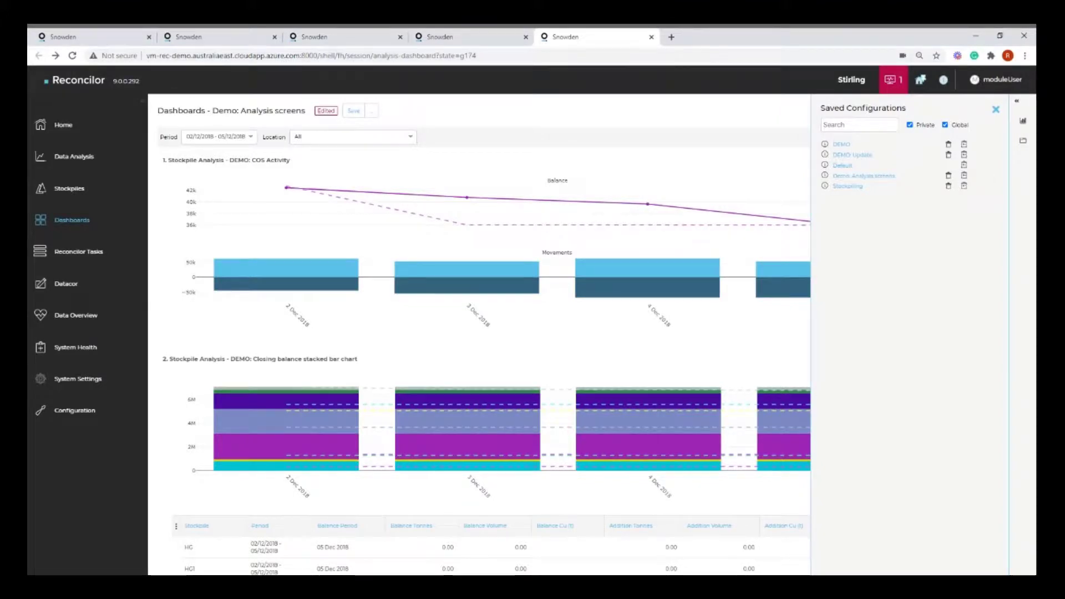
mouse_move(964, 154)
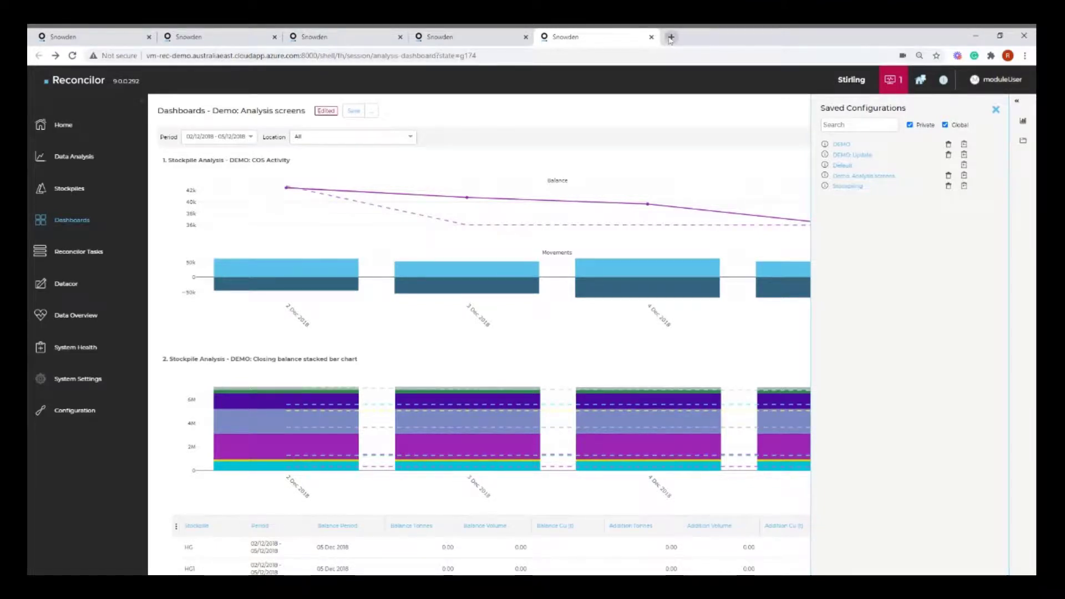
- Open the copied configuration link in a new Chrome tab, loading the Default dashboard
left_click(671, 37)
type("vm-rec-demo.australiaeast.cloudapp.azure.com:8000/shell/fh/session/analysis-dashboard?stateSystemCode=Default")
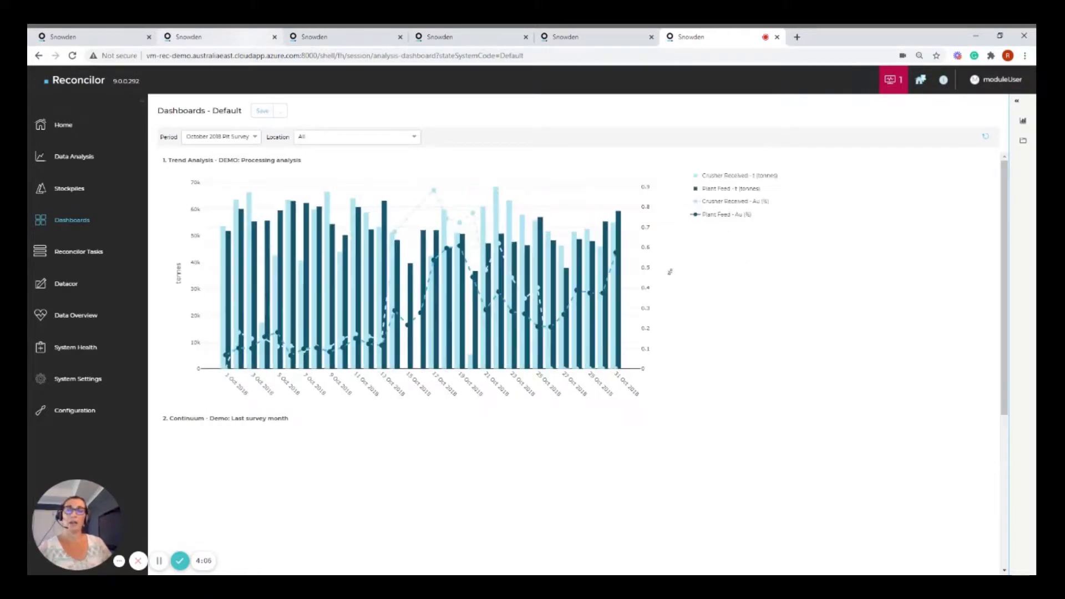
mouse_move(313, 70)
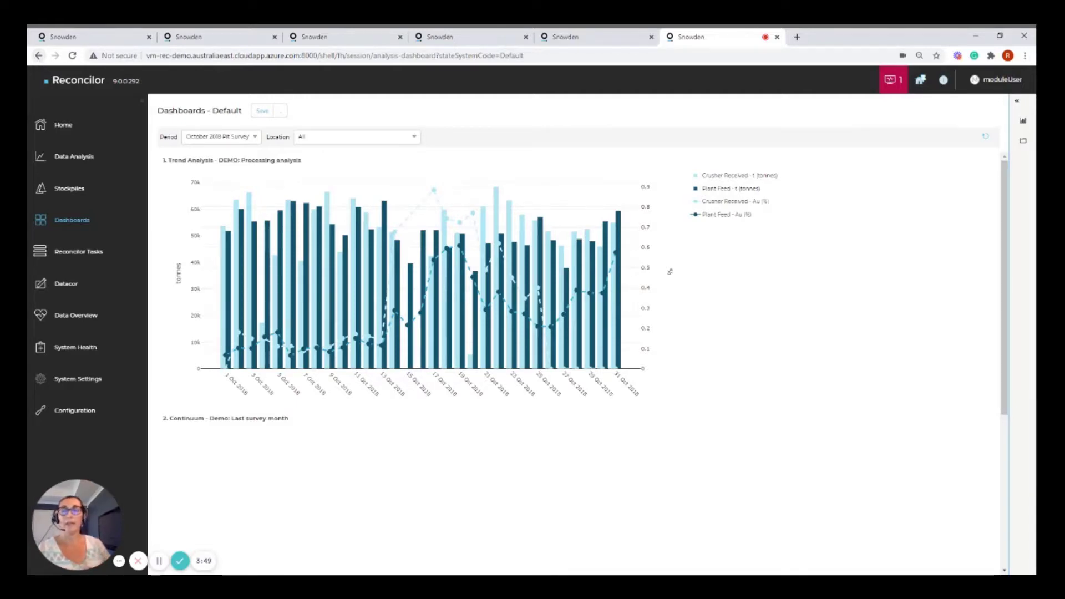
- Leave the shared dashboard, pass through the Trends and Material Movement tabs back to Pivot View
left_click(691, 37)
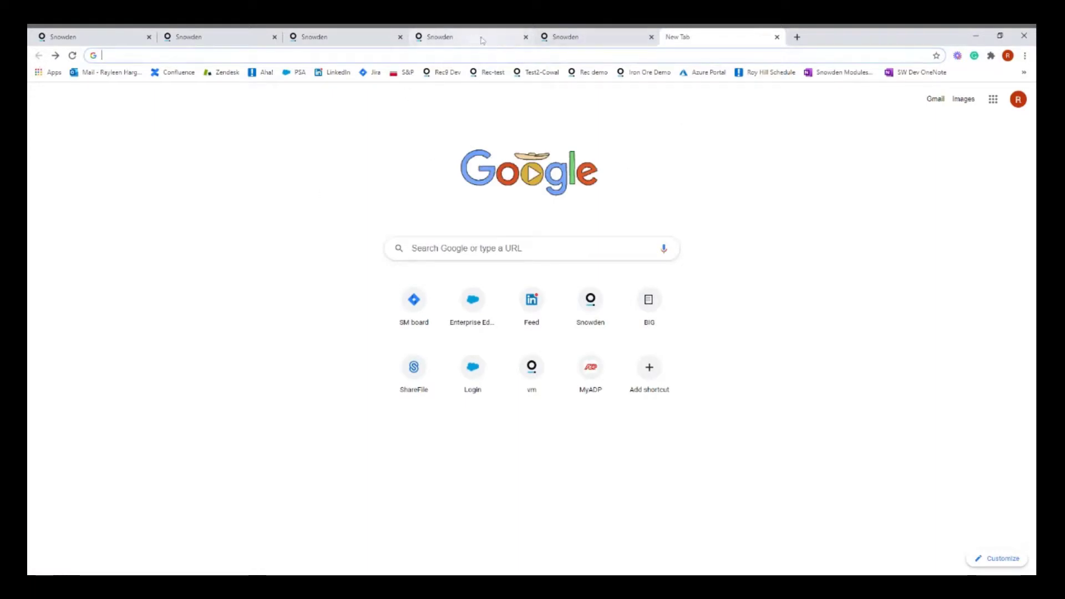
left_click(564, 36)
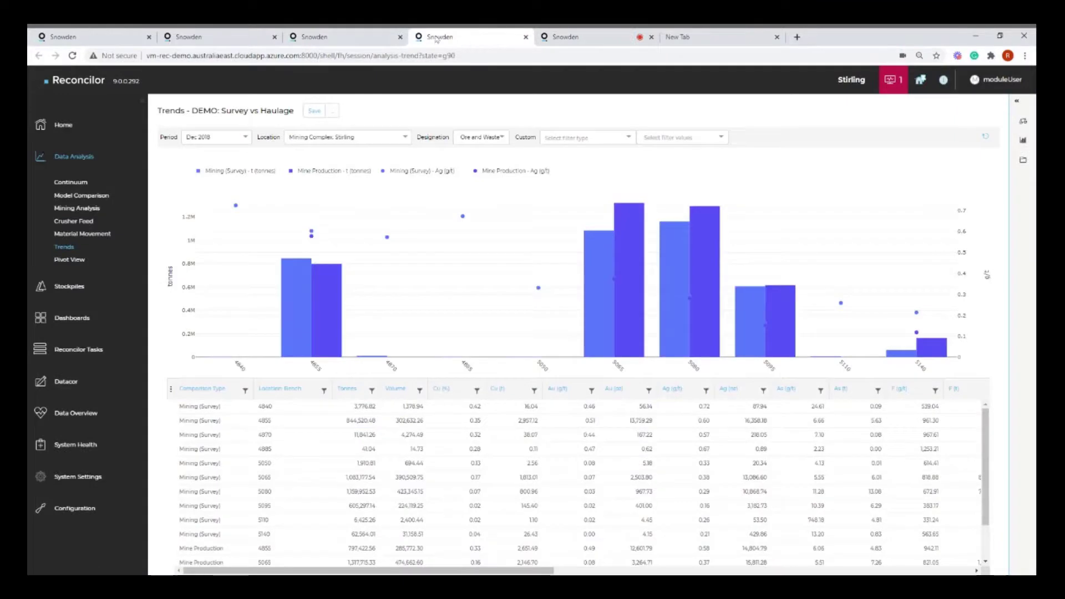
left_click(81, 234)
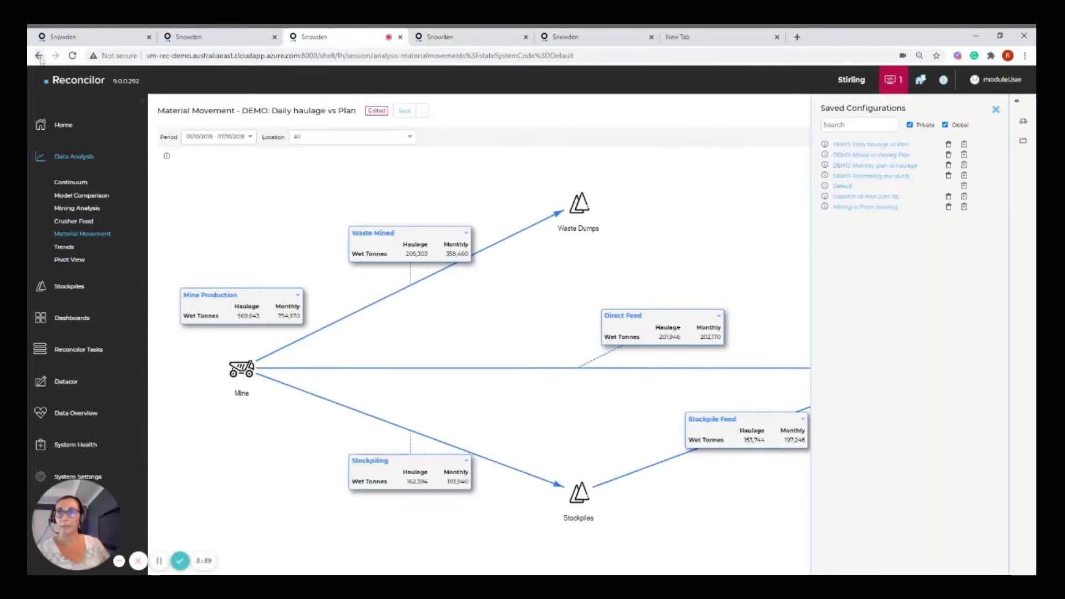
mouse_move(263, 111)
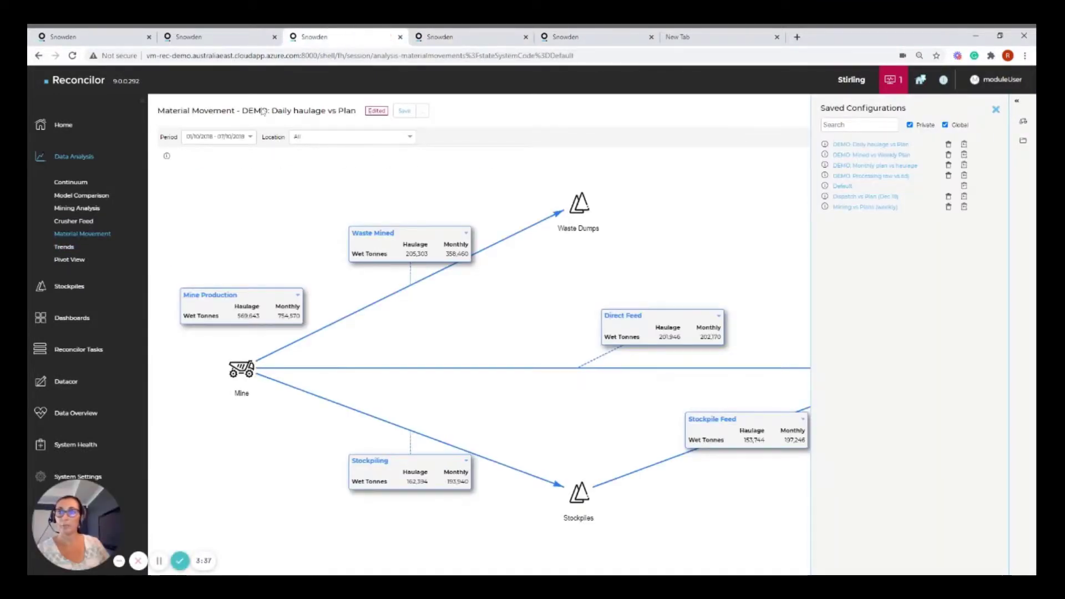
left_click(39, 56)
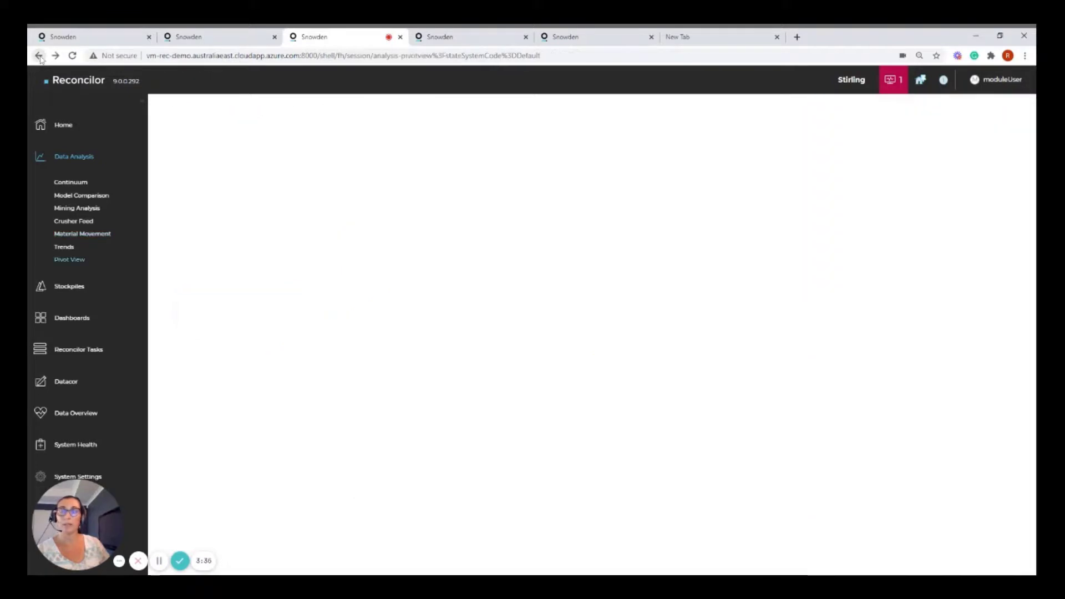
left_click(40, 56)
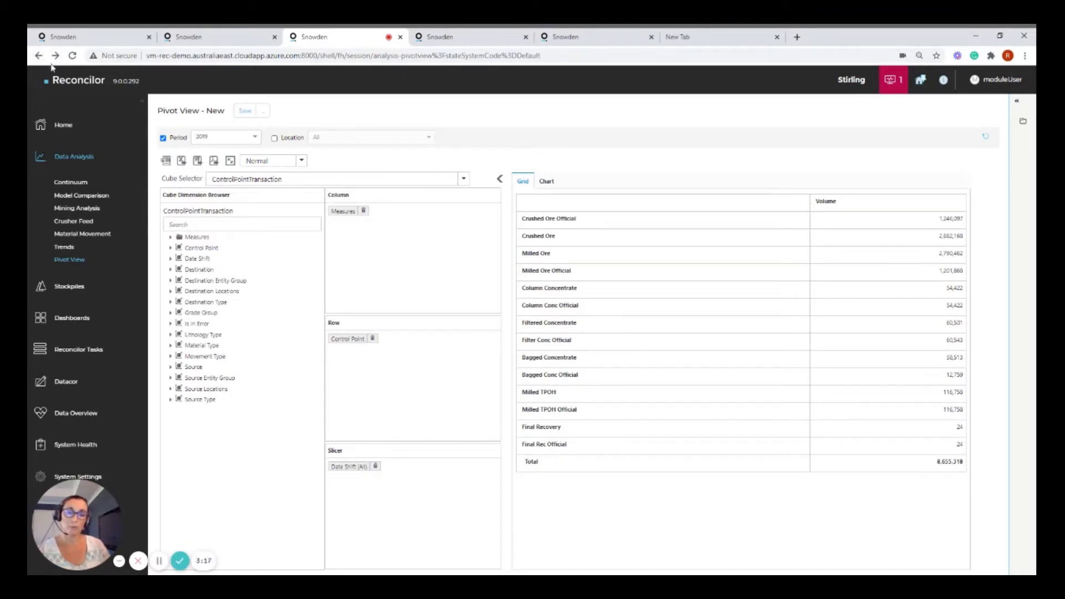
mouse_move(124, 309)
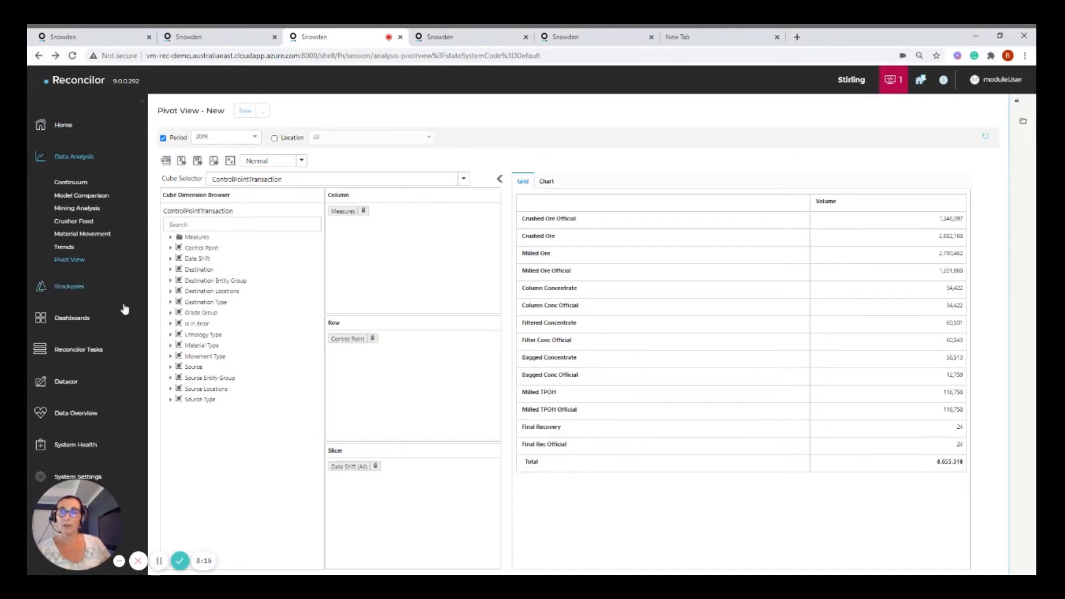
mouse_move(148, 407)
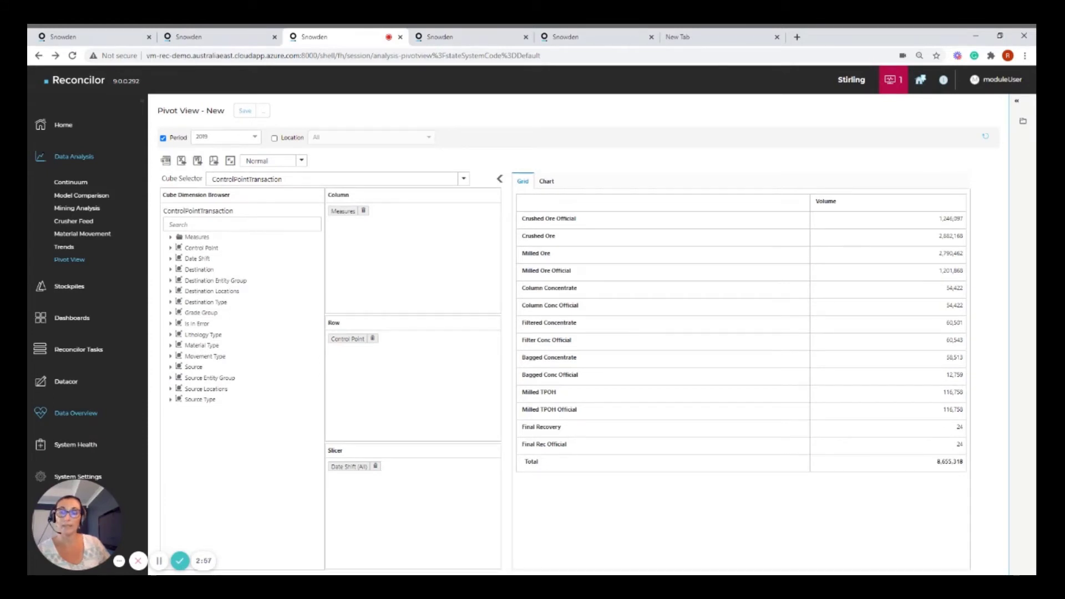
mouse_move(176, 450)
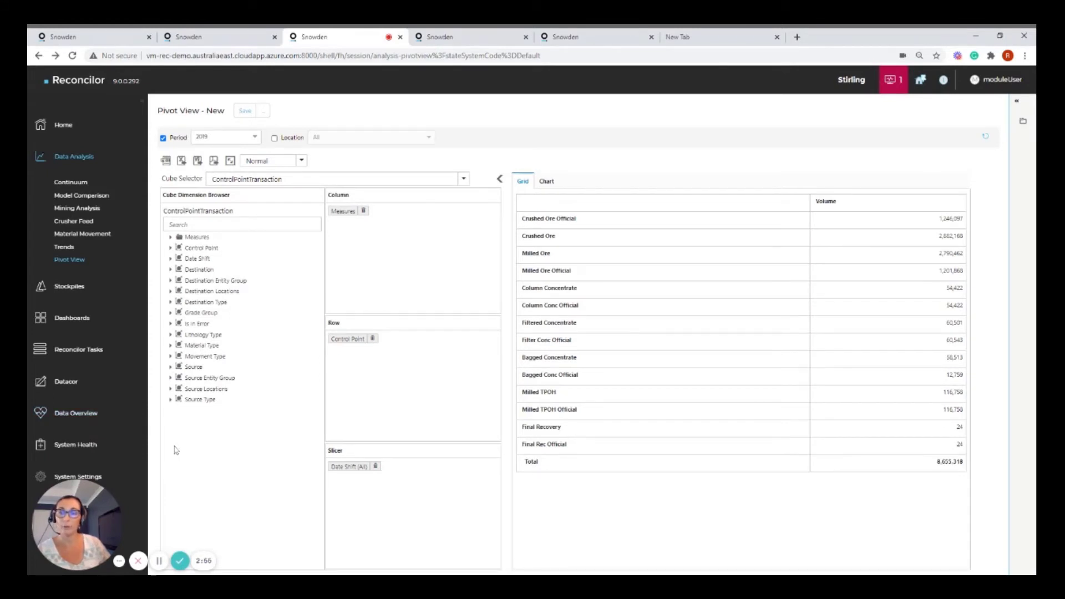
mouse_move(180, 561)
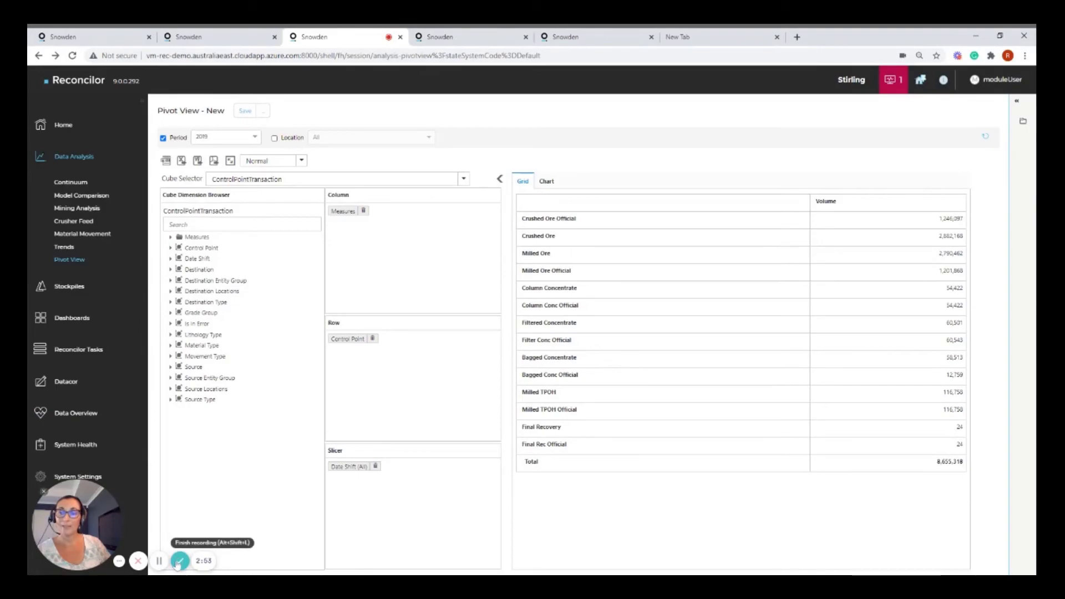